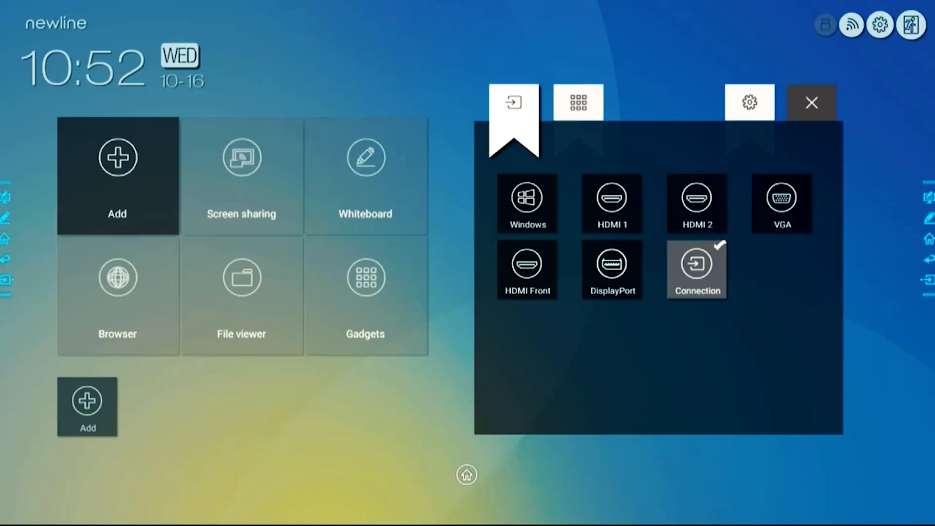
Add the HDMI 1 source as a home-screen tile and begin renaming its label.
left_click(577, 102)
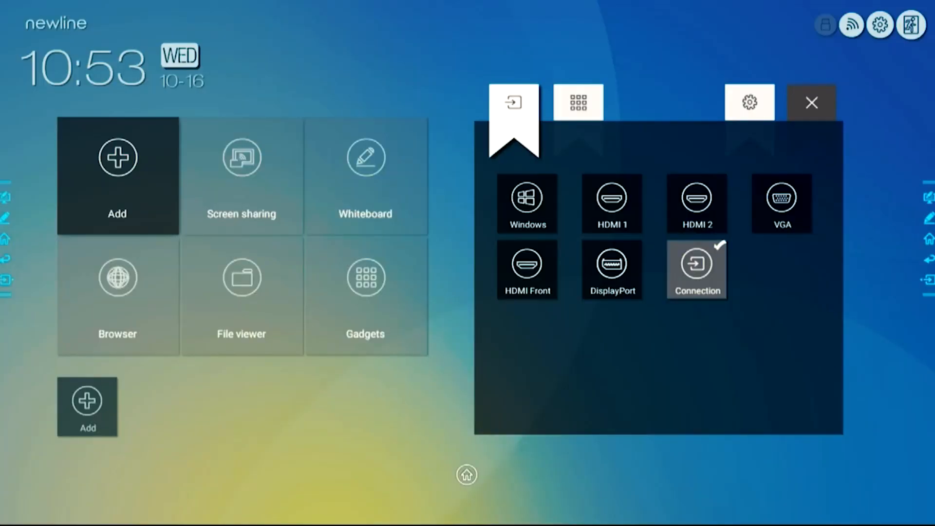
left_click(610, 203)
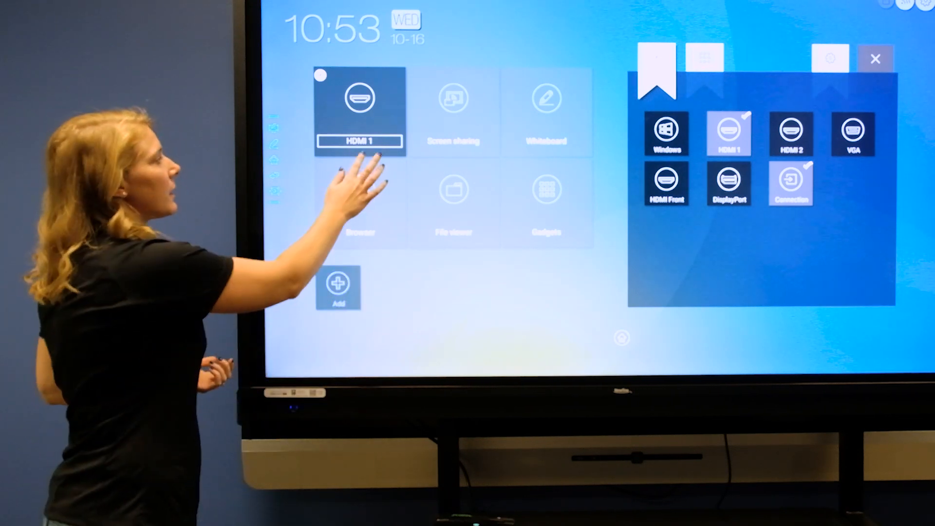
left_click(359, 142)
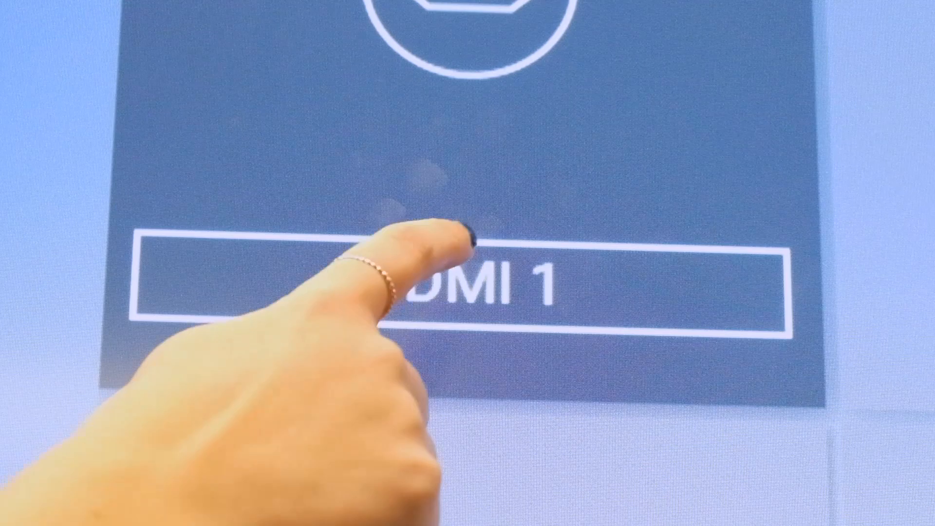